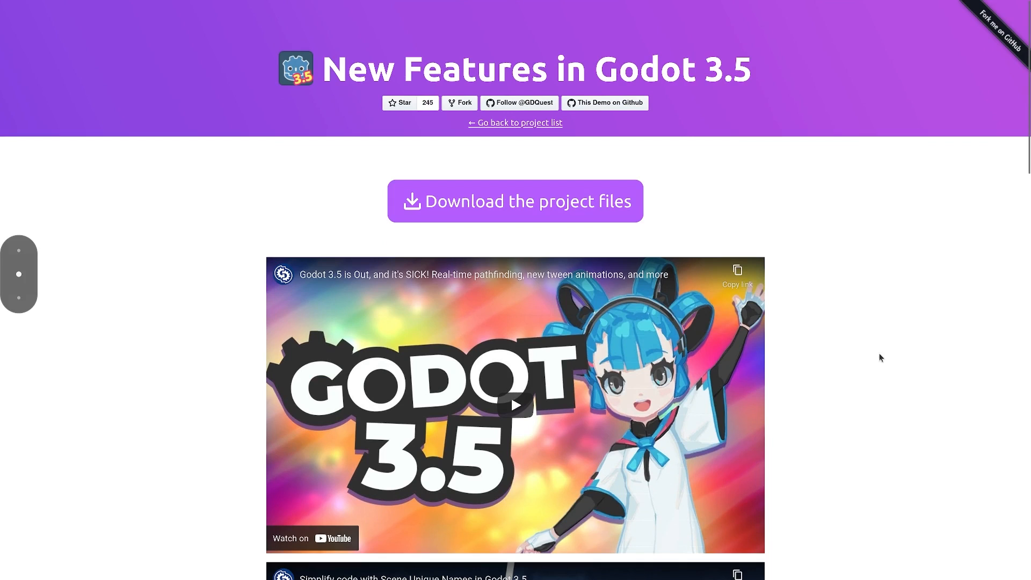
pyautogui.moveTo(614, 208)
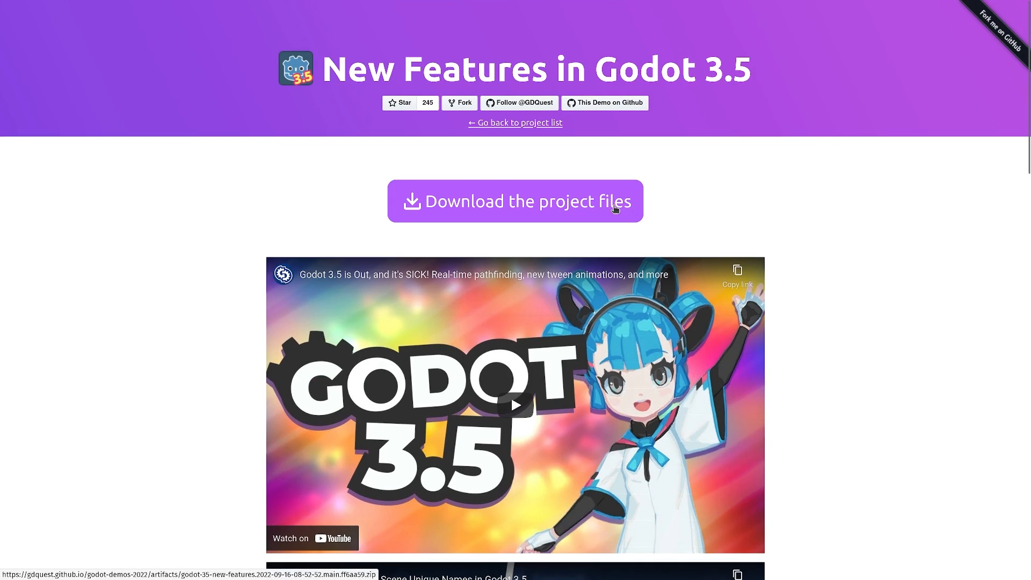
pyautogui.moveTo(621, 208)
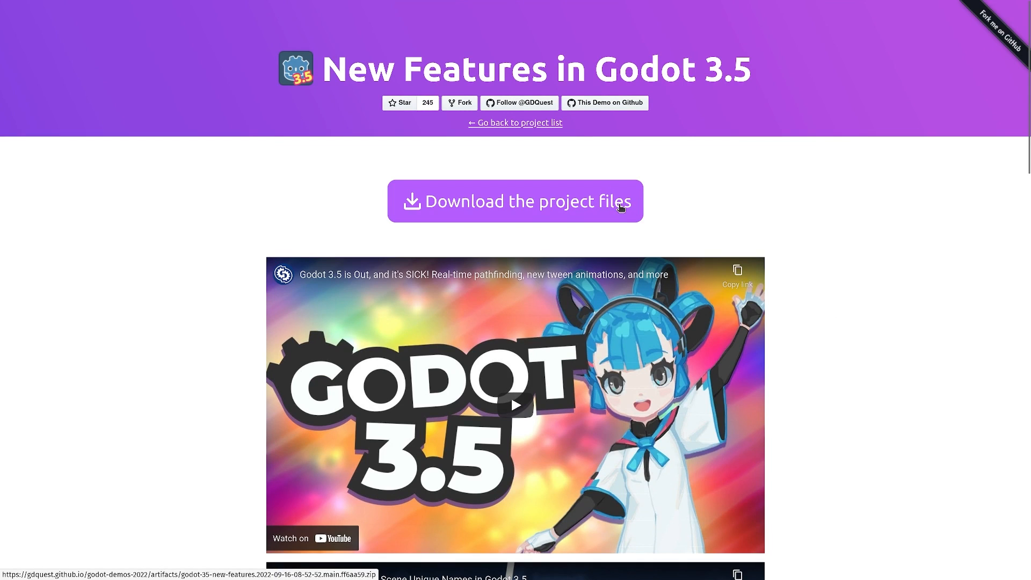
pyautogui.moveTo(455, 205)
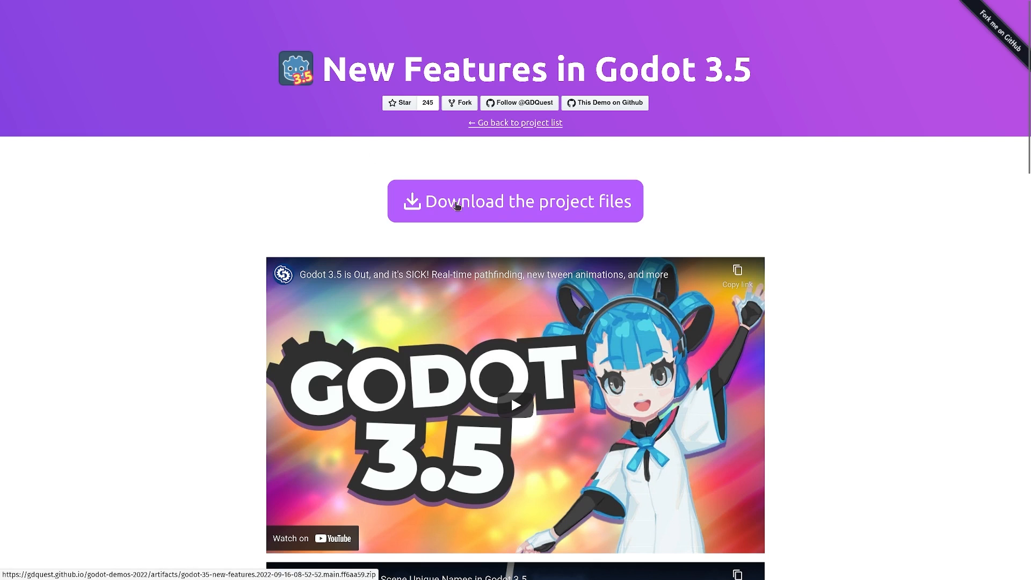
# Reveal the WithAvoidance demo files under NavigationServer > NavigationServer2D in the FileSystem dock
pyautogui.scroll(-3)
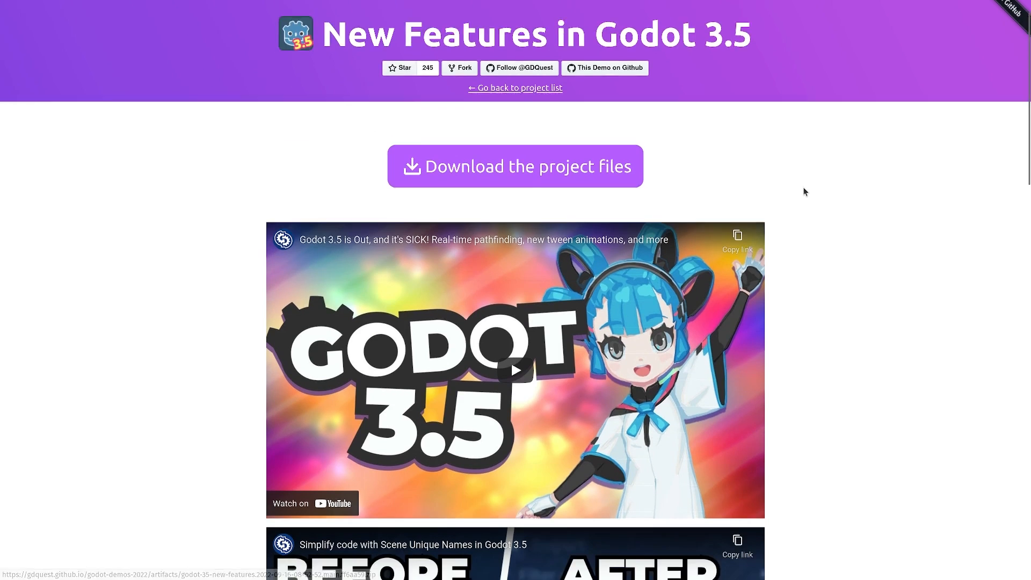
pyautogui.scroll(-3)
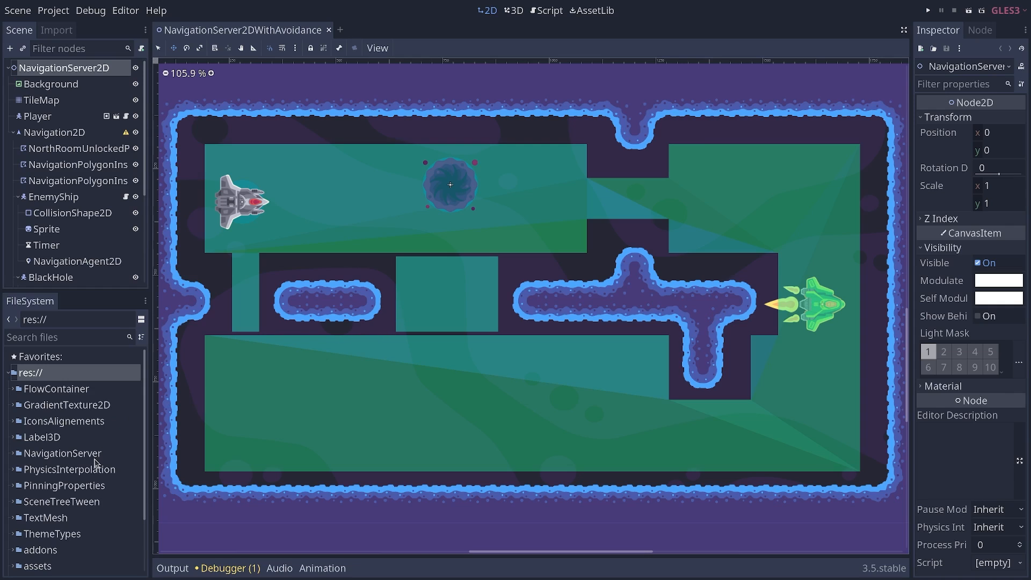
pyautogui.moveTo(101, 469)
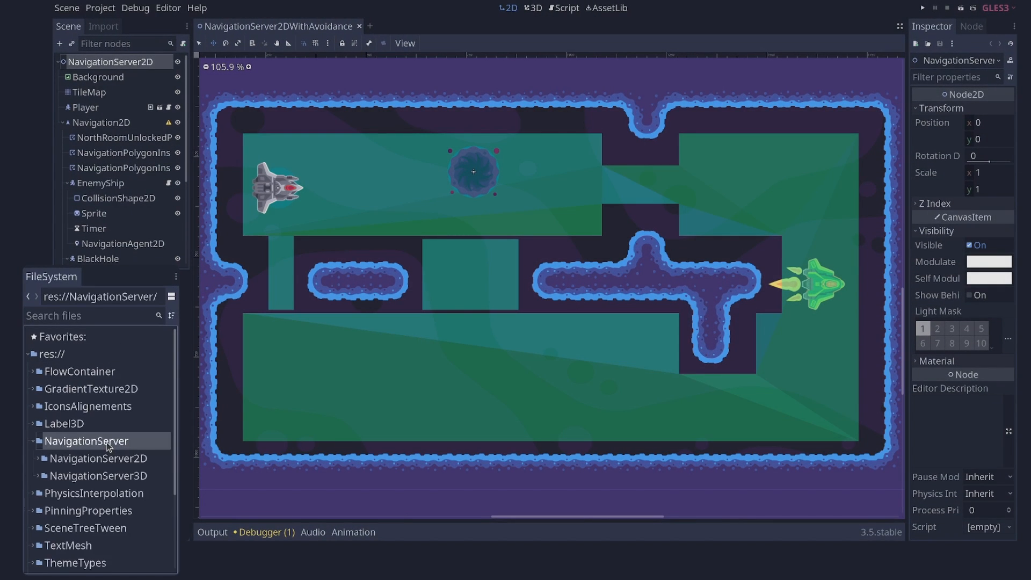
pyautogui.click(85, 440)
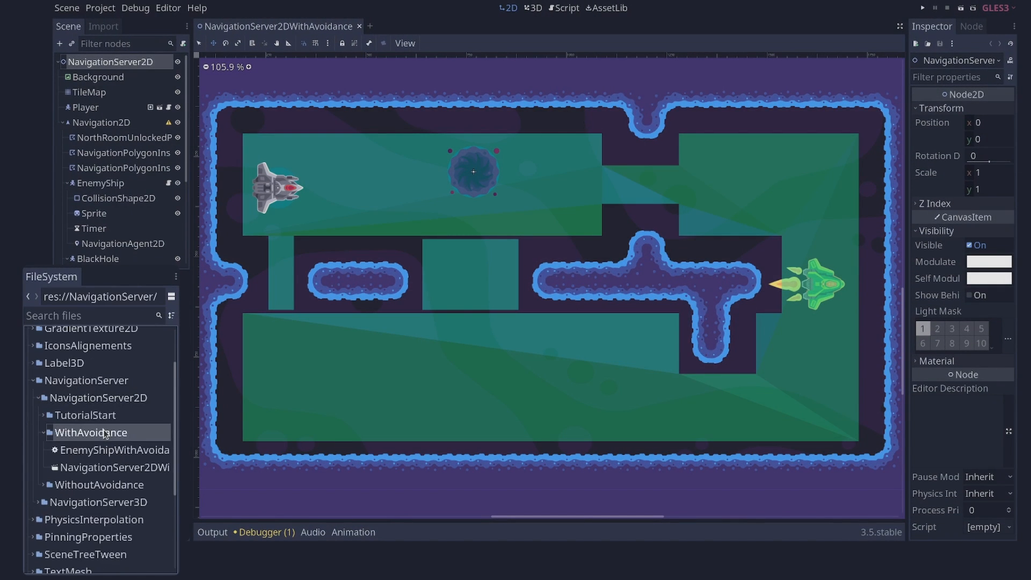
pyautogui.click(113, 467)
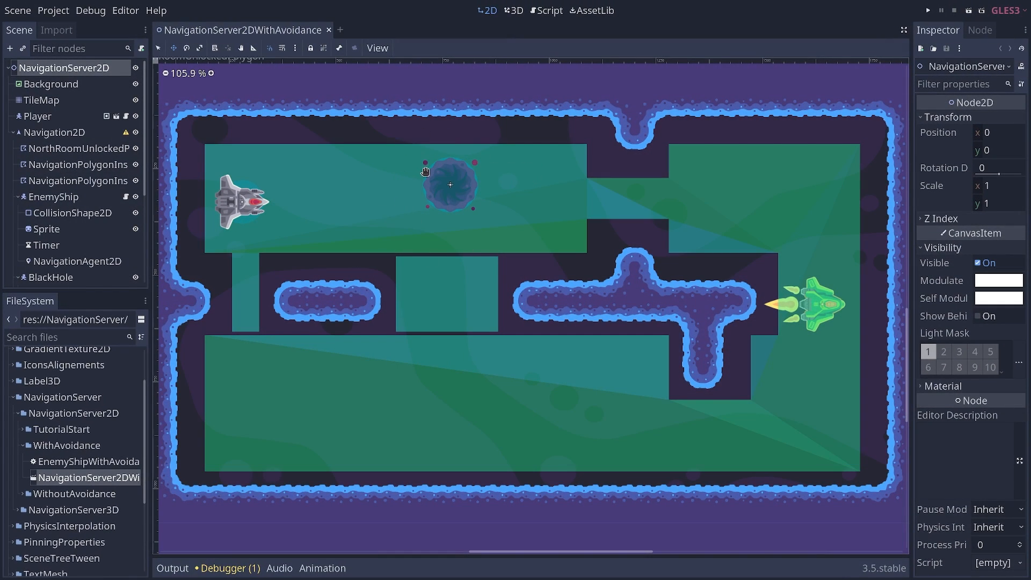
# Expand the BlackHole node in the scene tree to show its NavigationObstacle2D children
pyautogui.click(20, 277)
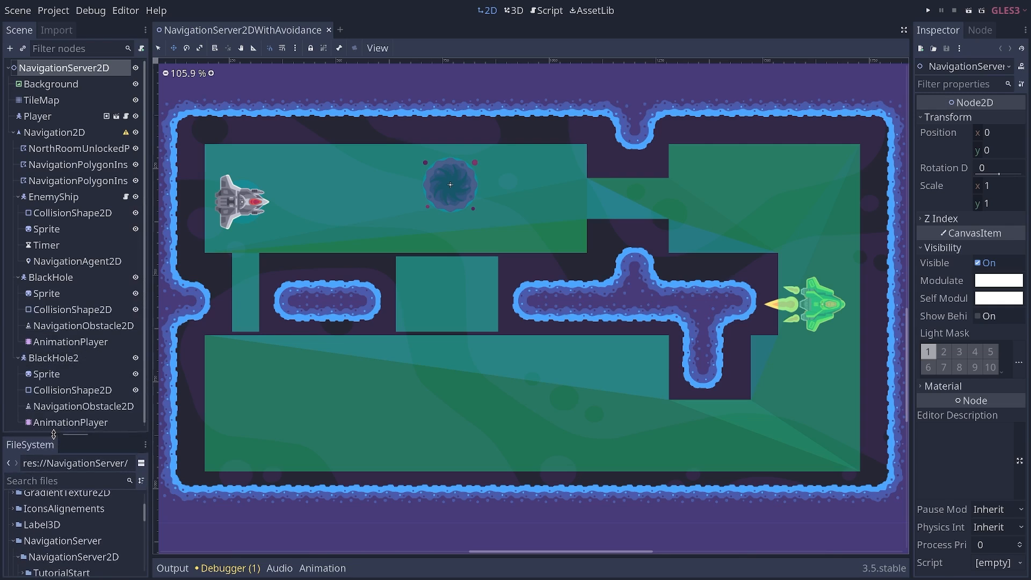
pyautogui.scroll(-3)
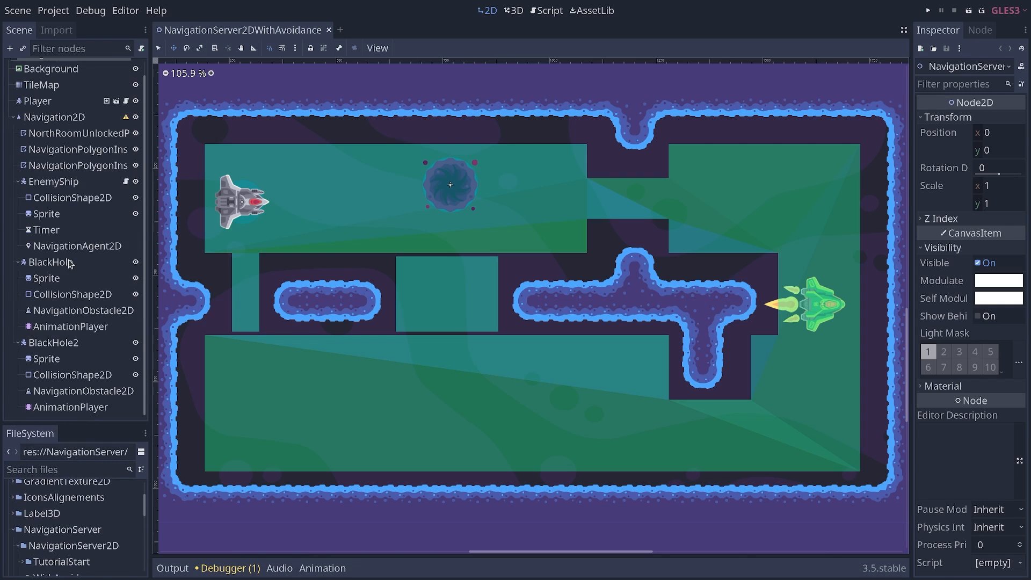
# Move the BlackHole body left toward the enemy ship and inspect its collision circle (radius 64.5)
pyautogui.click(51, 262)
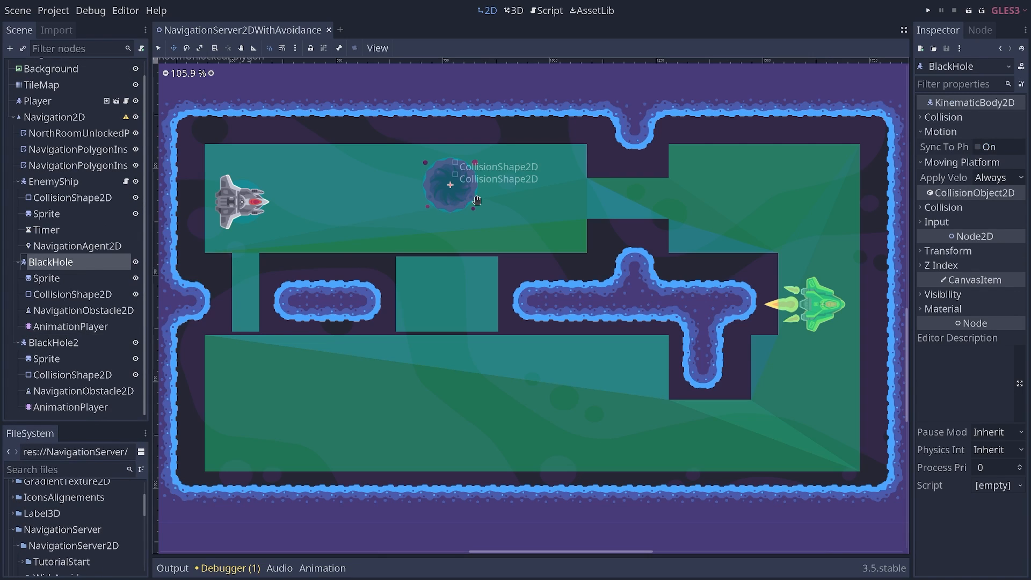
pyautogui.moveTo(450, 184); pyautogui.dragTo(331, 207)
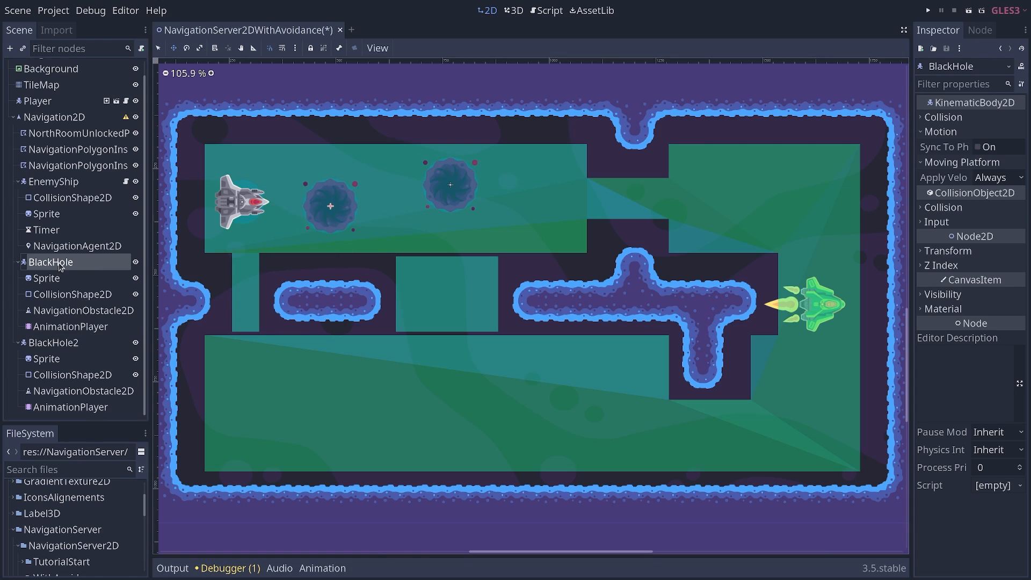
pyautogui.click(72, 294)
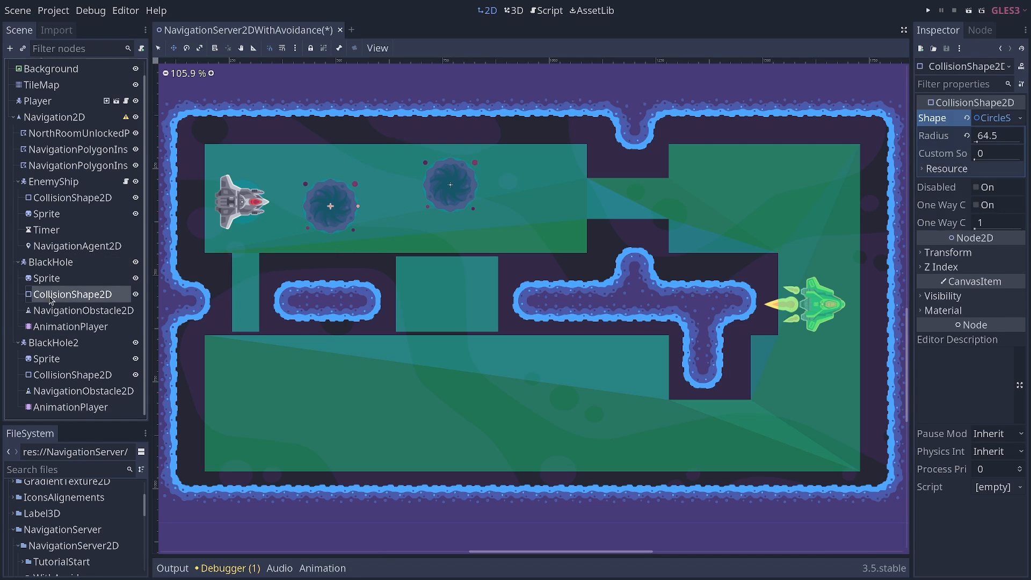
# Review the black hole's NavigationObstacle2D radius estimation against its collision radius
pyautogui.click(83, 310)
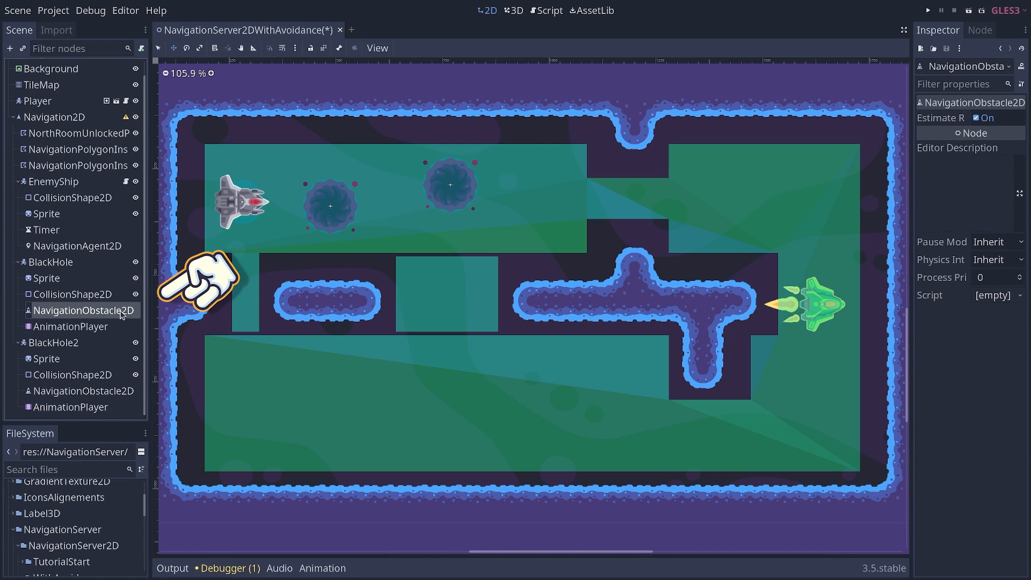
pyautogui.moveTo(109, 310)
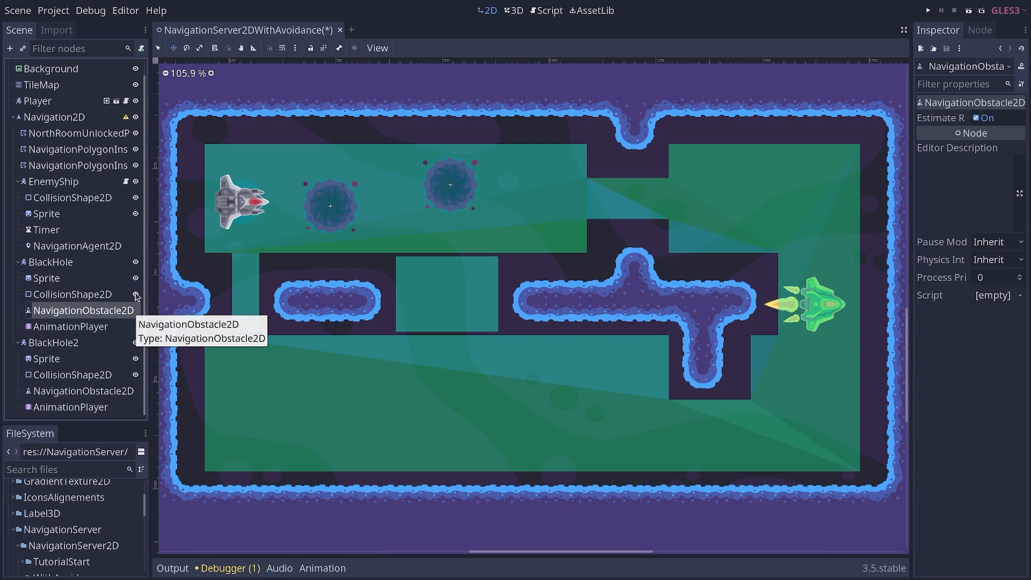
pyautogui.moveTo(713, 184)
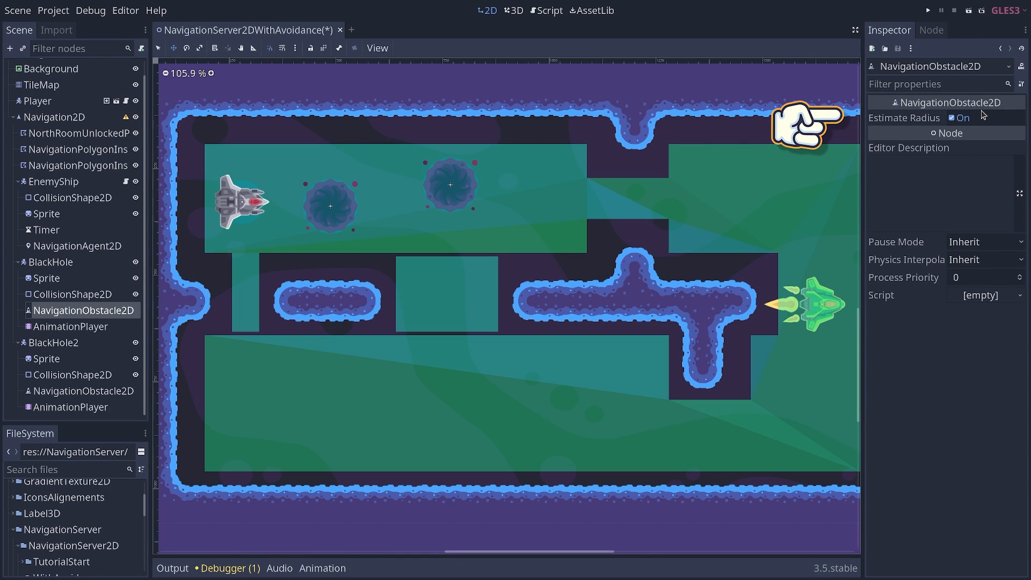
pyautogui.click(73, 295)
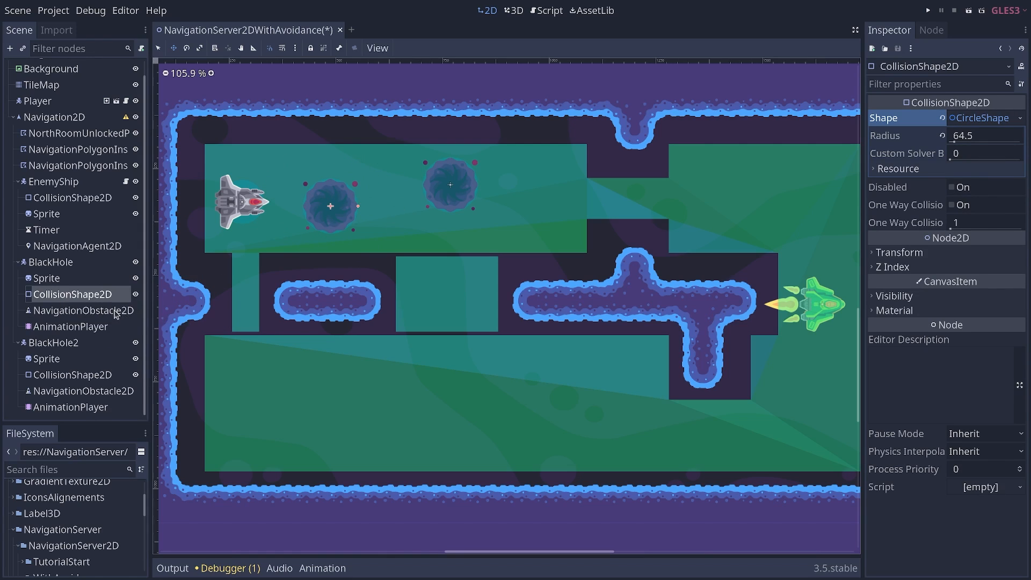
pyautogui.click(83, 310)
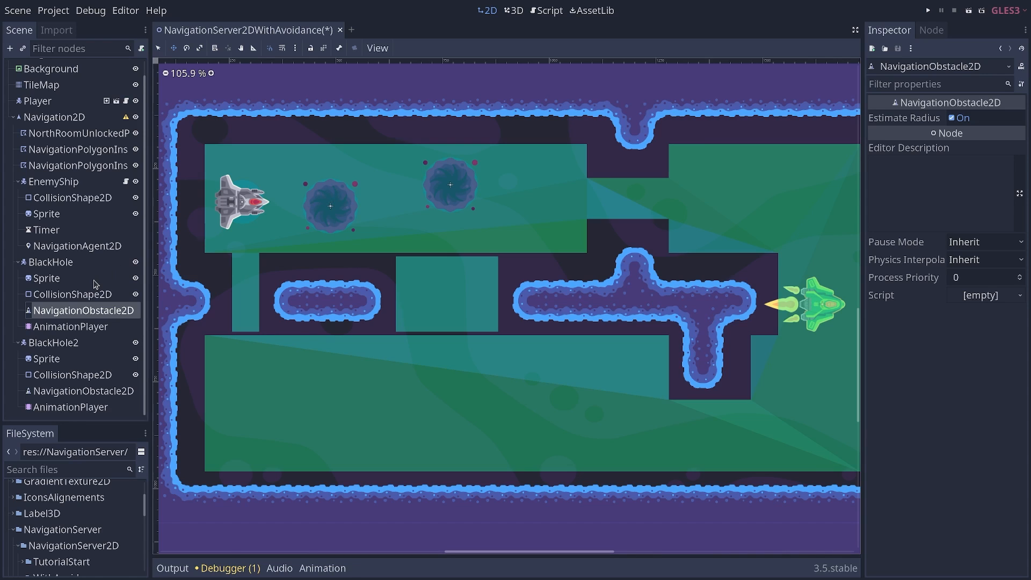
pyautogui.moveTo(358, 188)
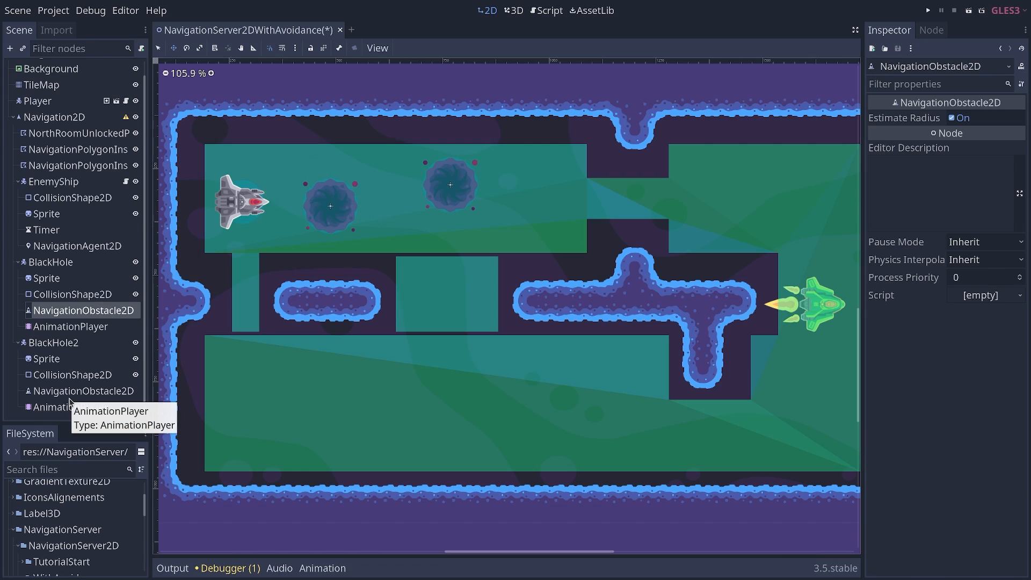
# Show BlackHole2's position animation in the Animation panel, then collapse it and select BlackHole
pyautogui.click(69, 326)
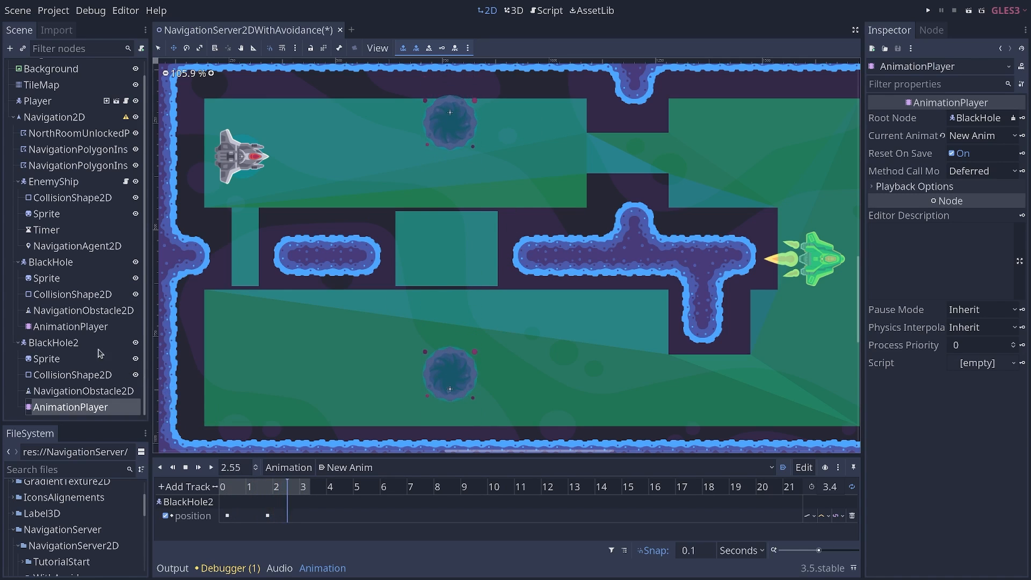
pyautogui.click(70, 327)
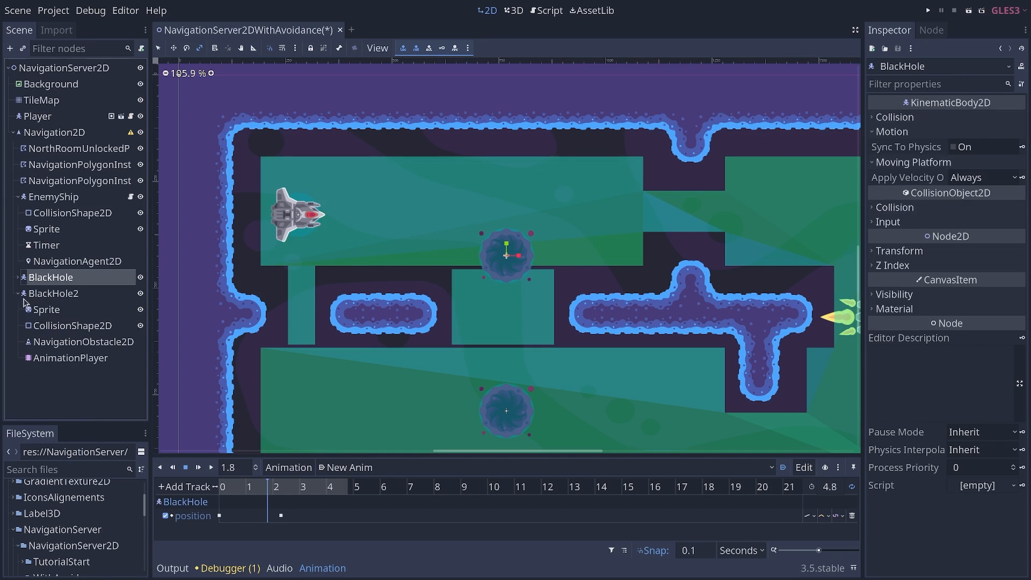
pyautogui.moveTo(75, 262)
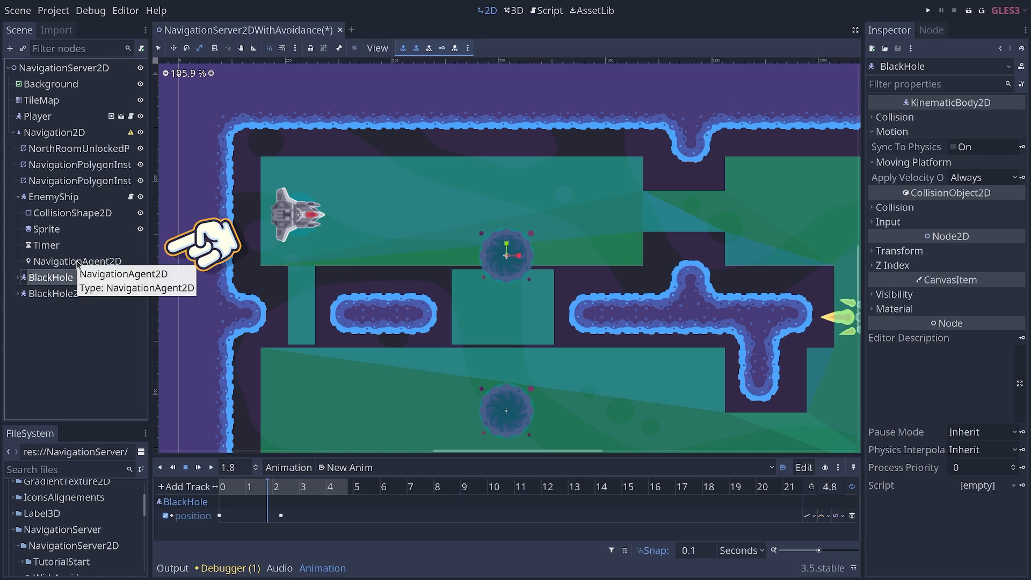
# Review the enemy NavigationAgent2D avoidance settings: avoidance on, radius 60, max speed 350
pyautogui.click(77, 261)
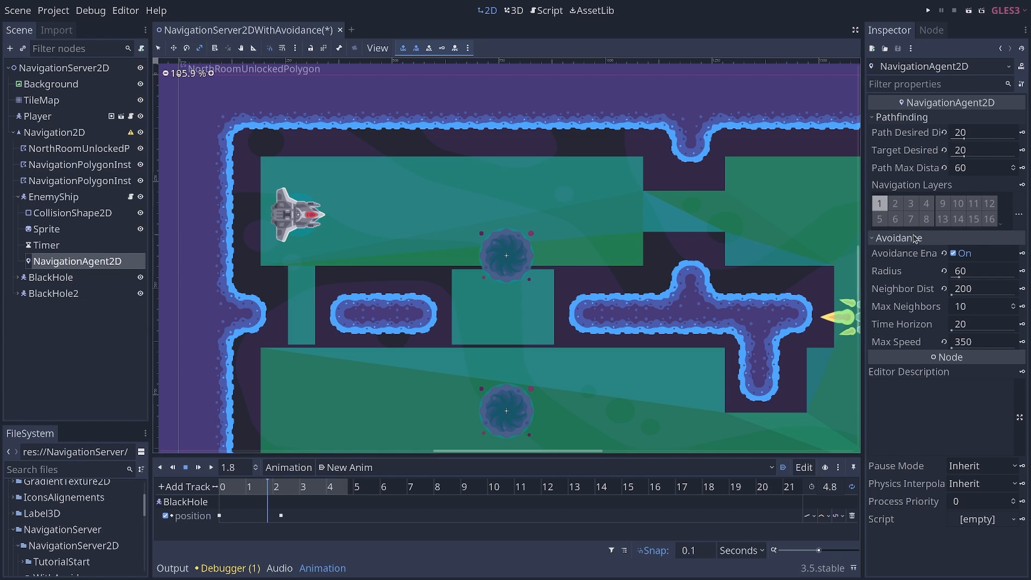
pyautogui.click(872, 237)
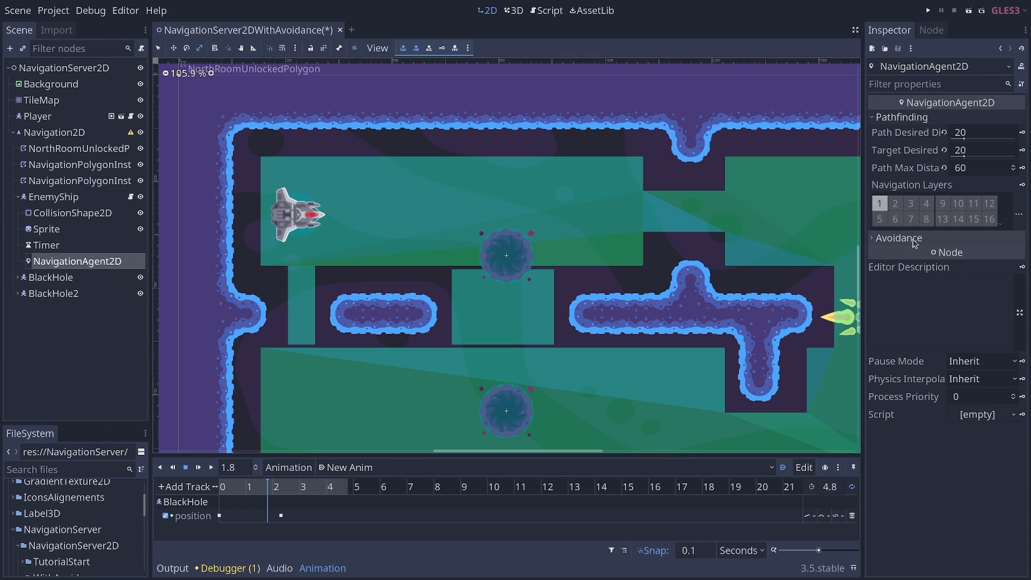
pyautogui.moveTo(912, 244)
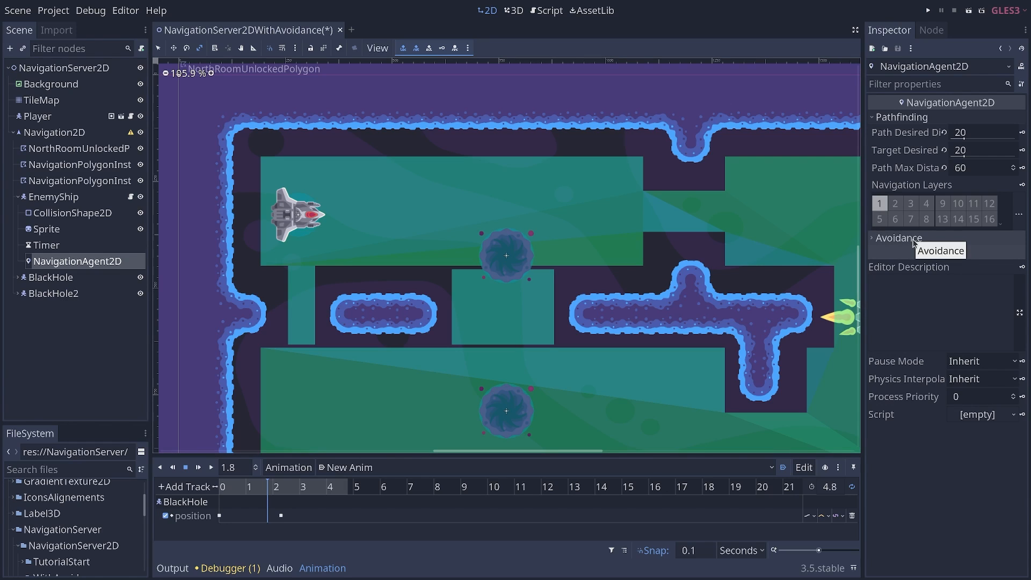
pyautogui.click(898, 237)
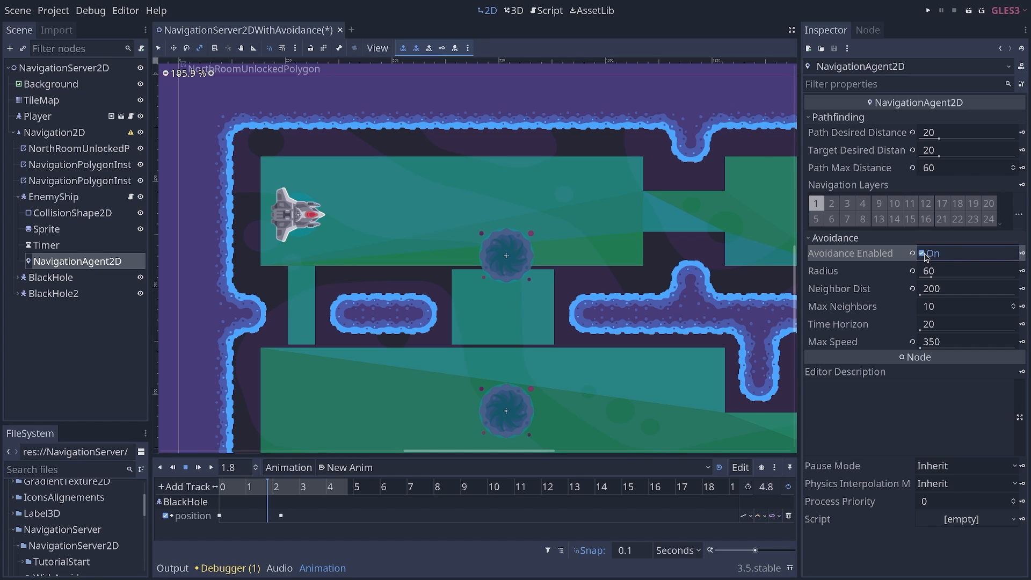
pyautogui.moveTo(882, 266)
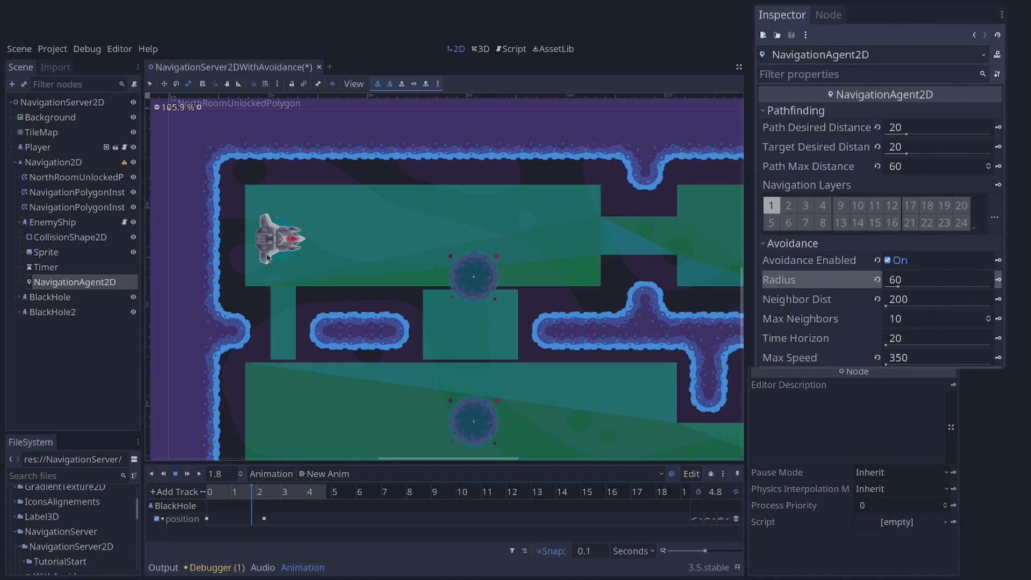
pyautogui.moveTo(318, 258)
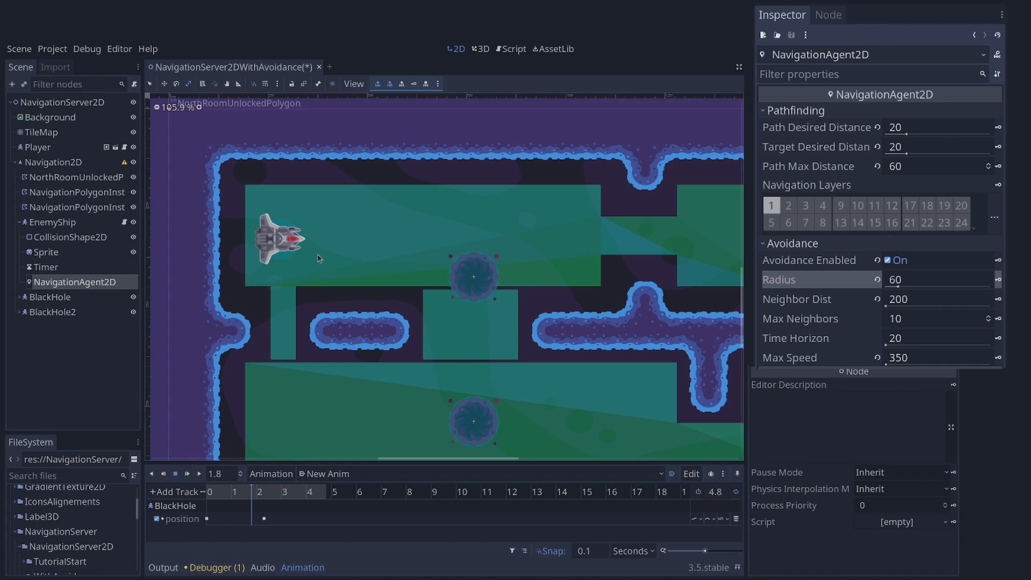
pyautogui.moveTo(311, 257)
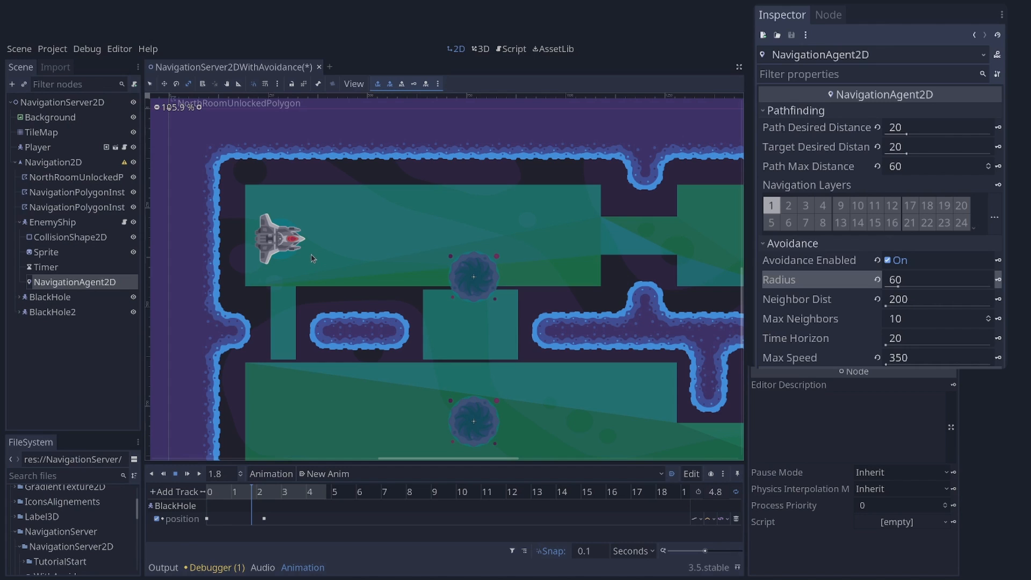
pyautogui.moveTo(251, 251)
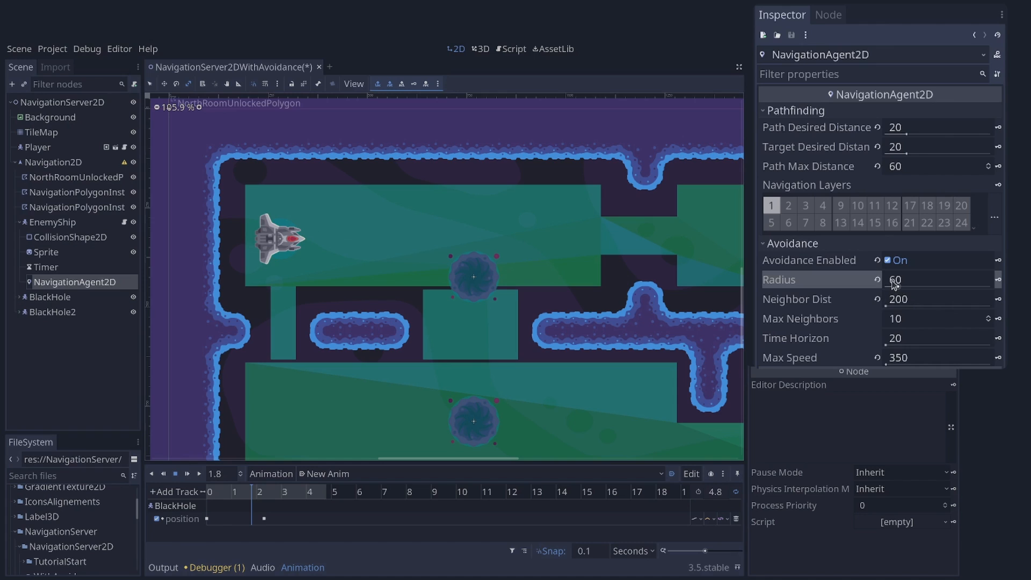
pyautogui.moveTo(796, 364)
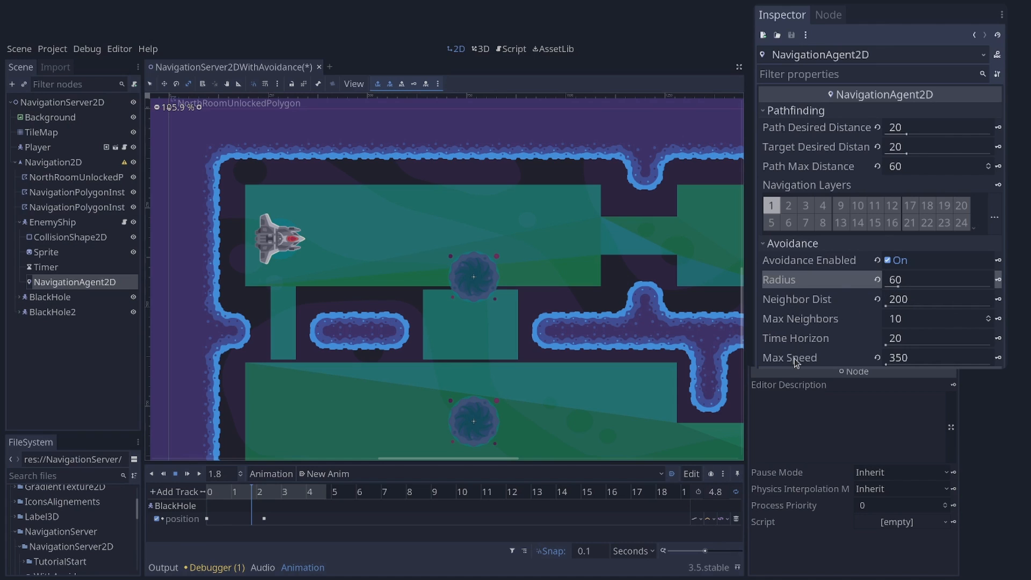
pyautogui.moveTo(802, 343)
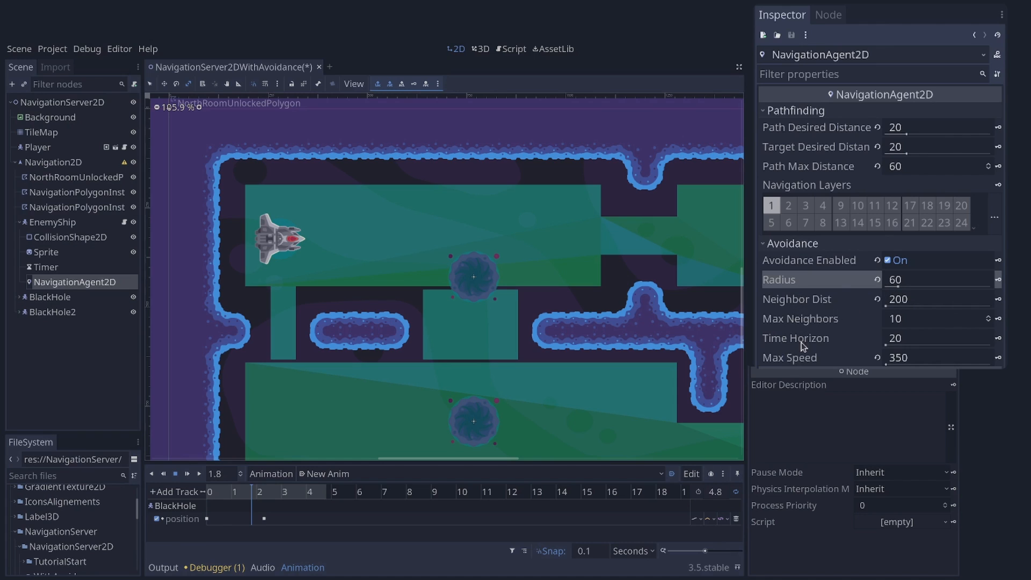
pyautogui.moveTo(808, 356)
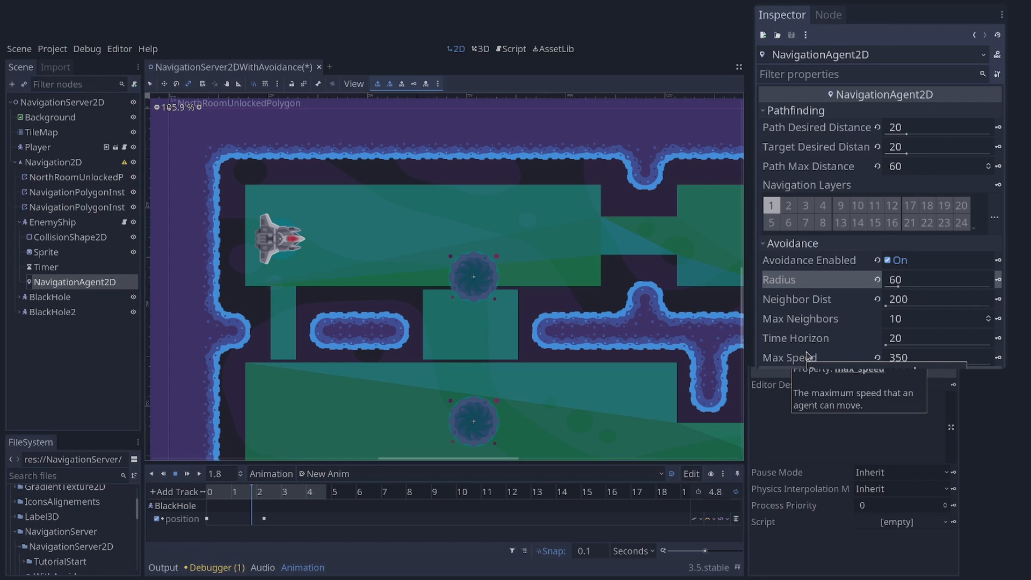
pyautogui.moveTo(807, 356)
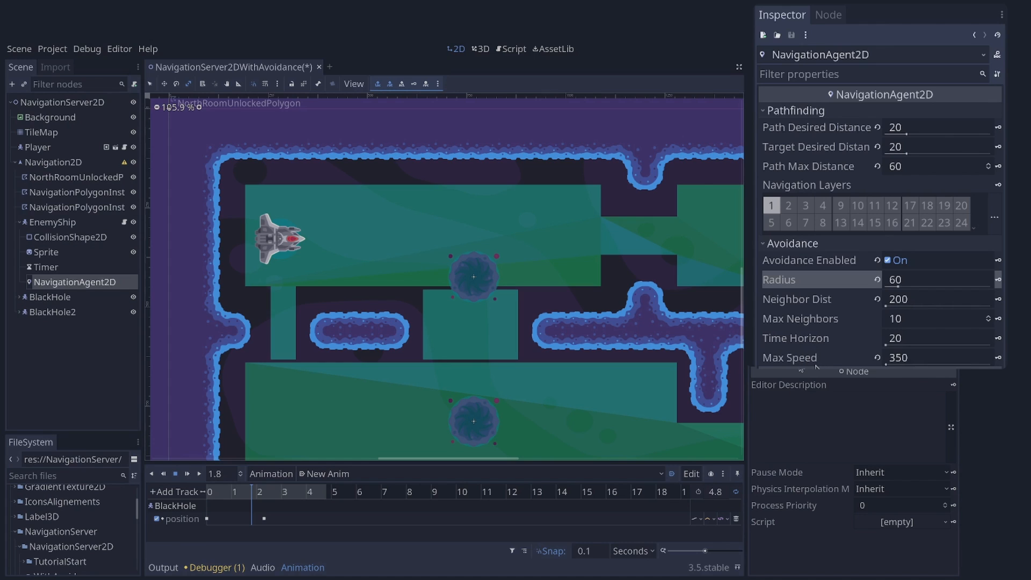
pyautogui.moveTo(801, 374)
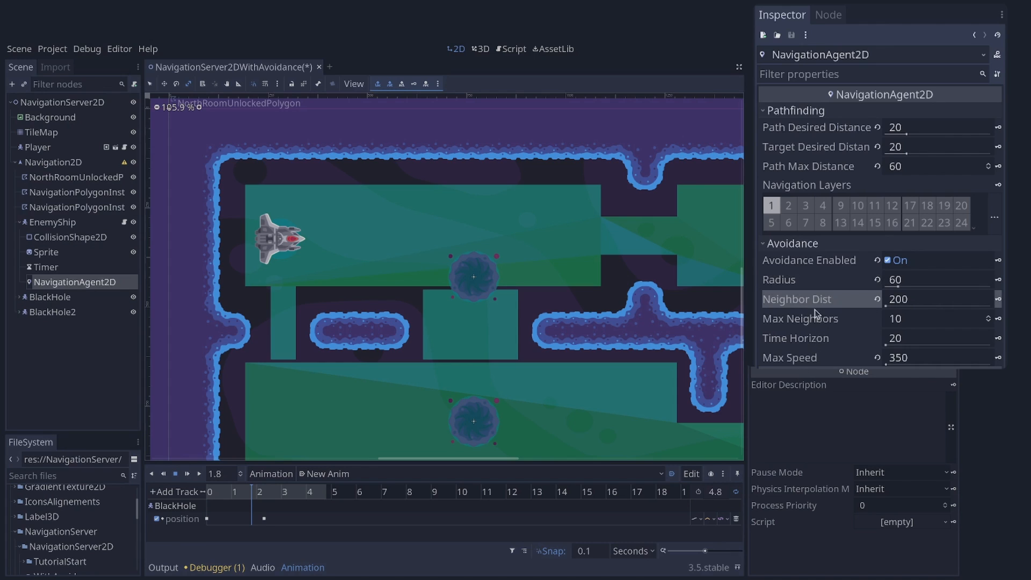
pyautogui.moveTo(814, 363)
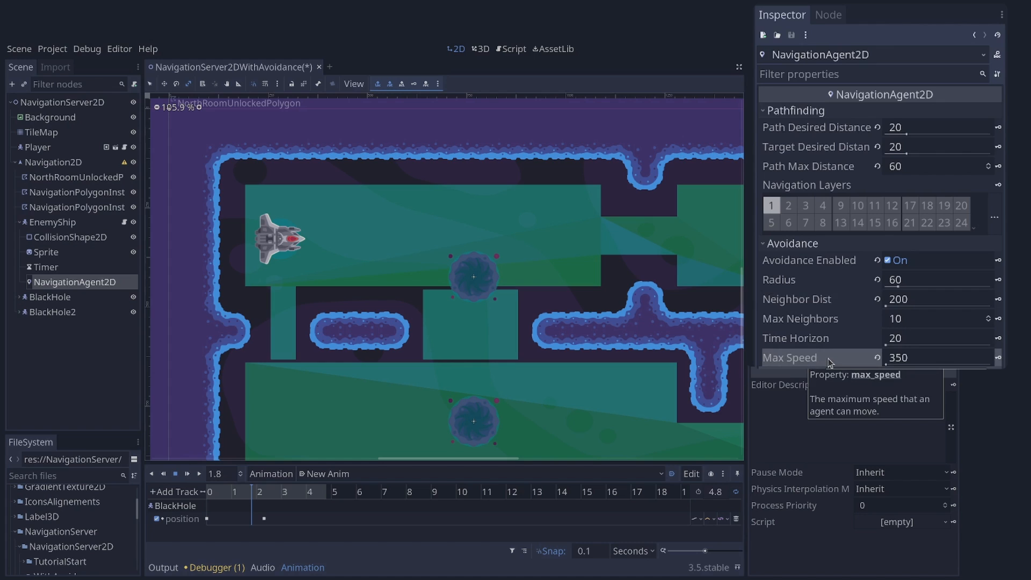
pyautogui.moveTo(764, 141)
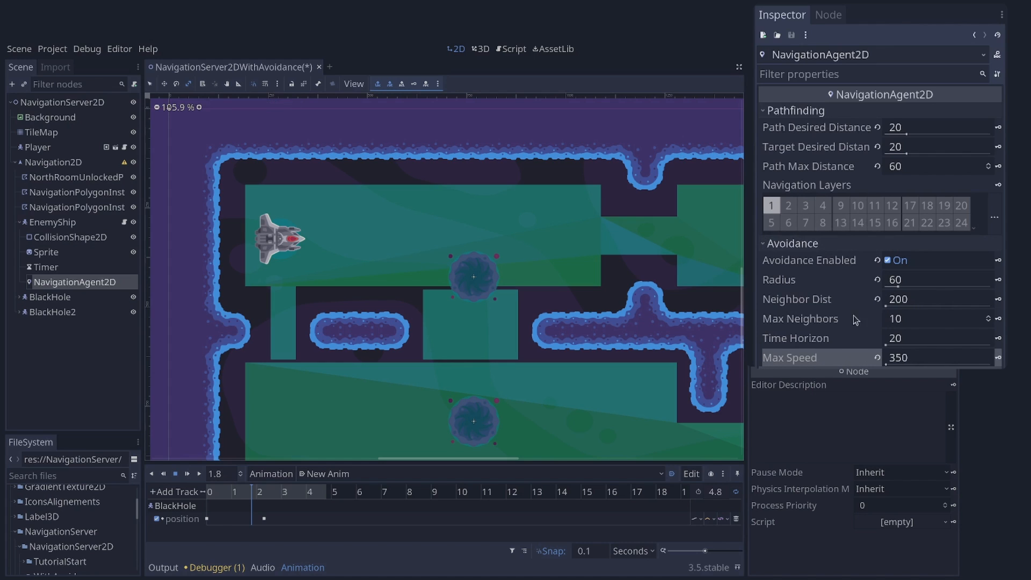
pyautogui.moveTo(829, 246)
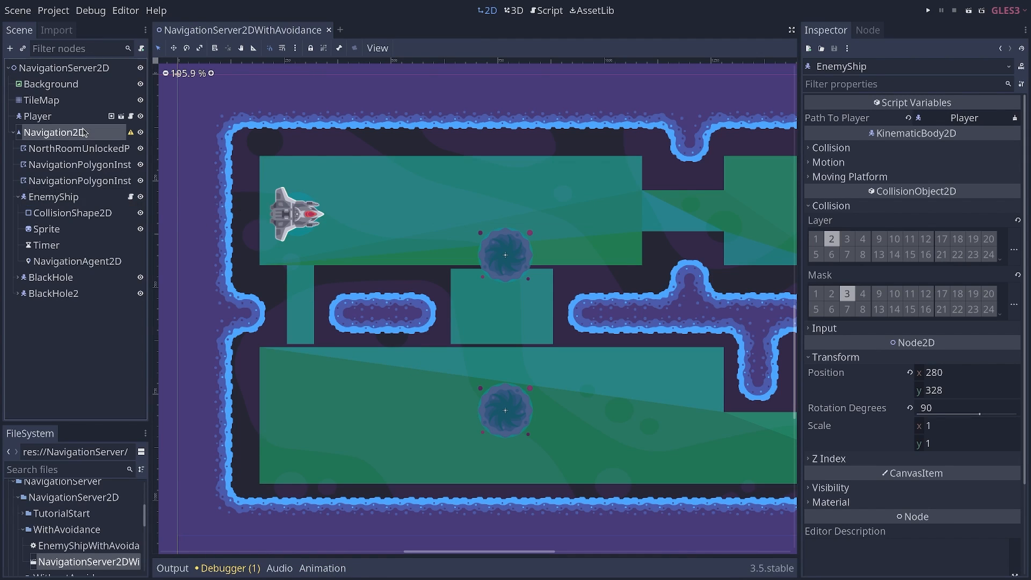
# Select the EnemyShip node and bring up its attached script in the script editor
pyautogui.click(80, 164)
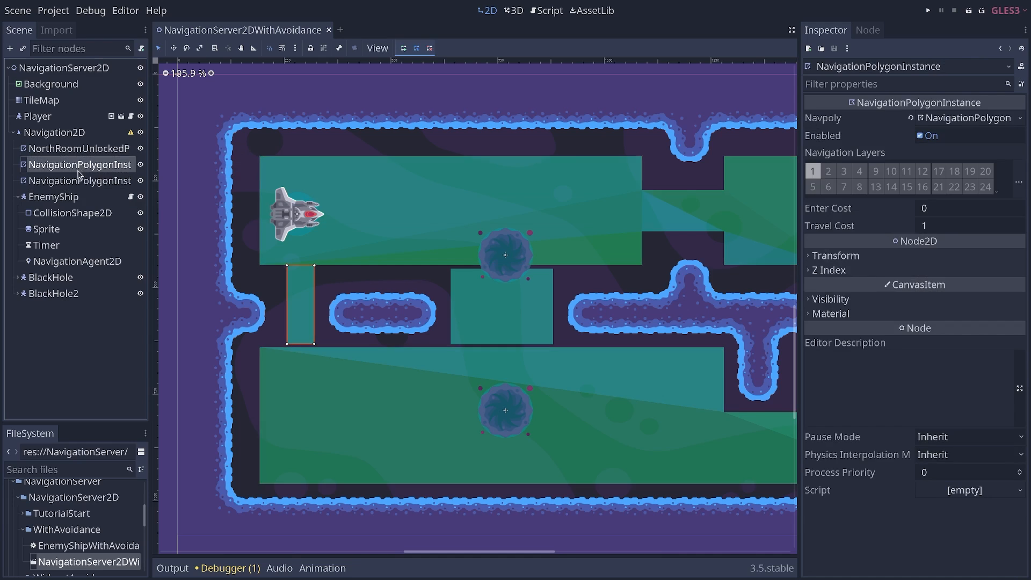
pyautogui.click(54, 196)
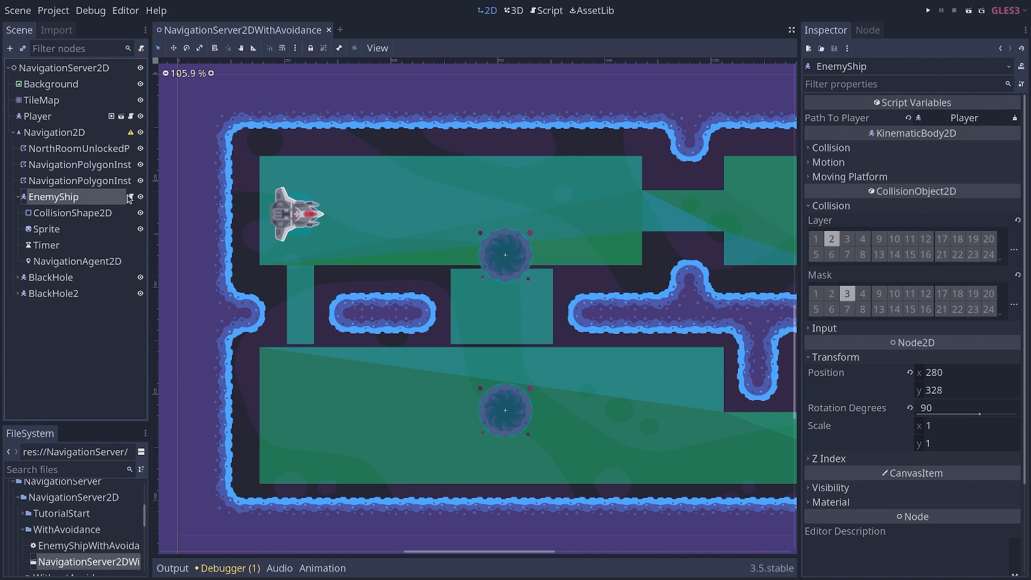
pyautogui.click(549, 10)
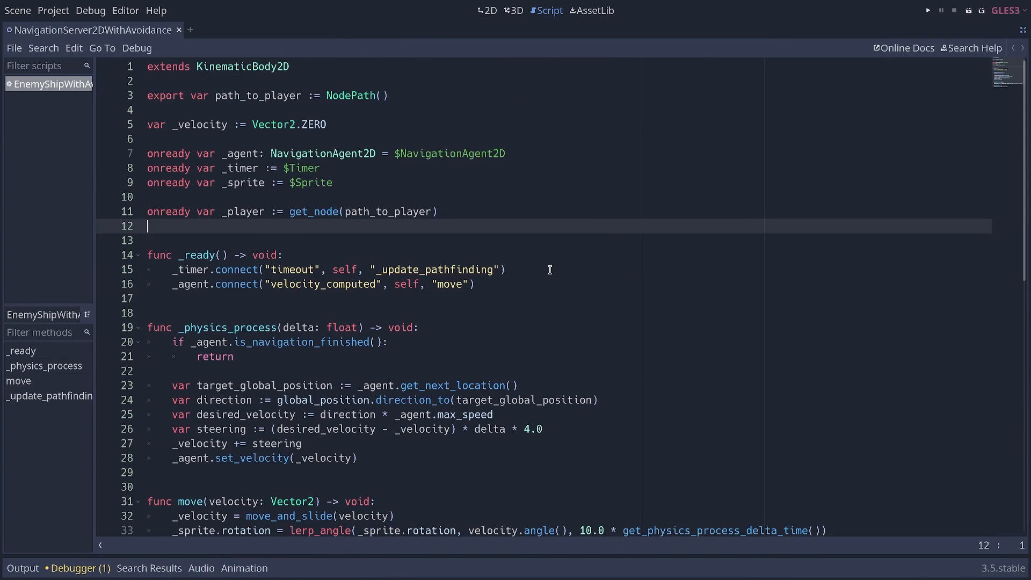
pyautogui.moveTo(284, 277)
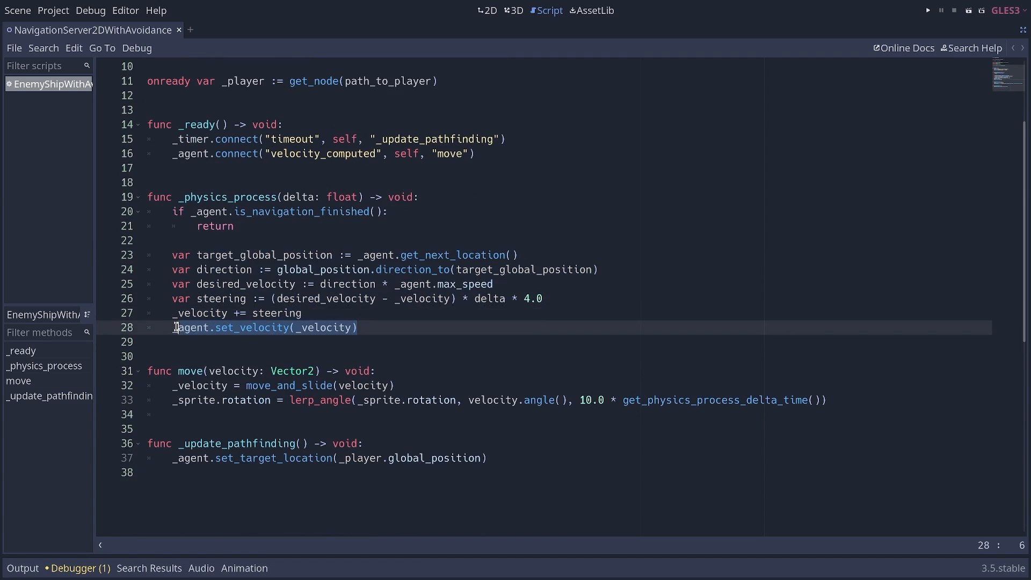
pyautogui.doubleClick(251, 327)
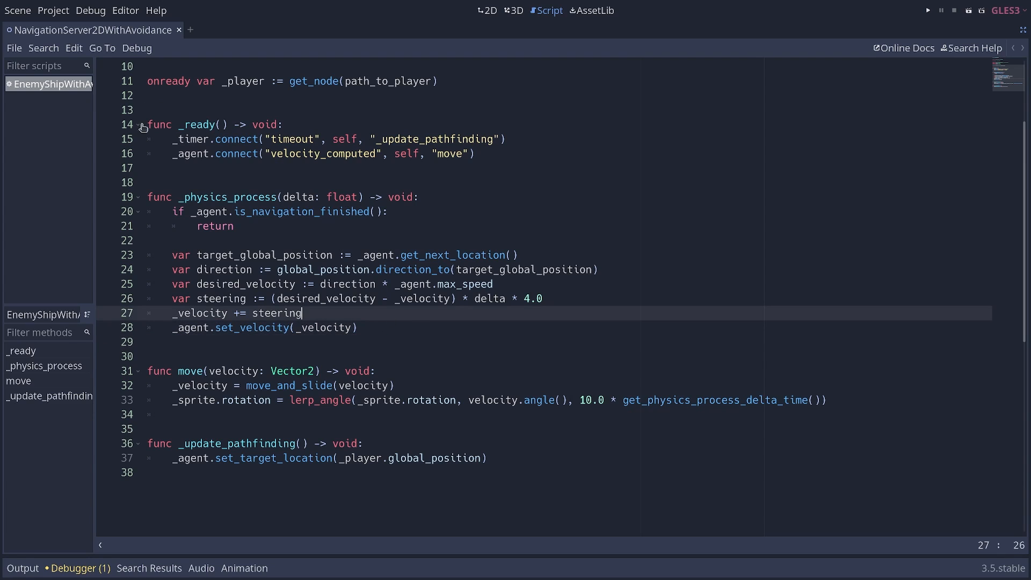
pyautogui.click(307, 153)
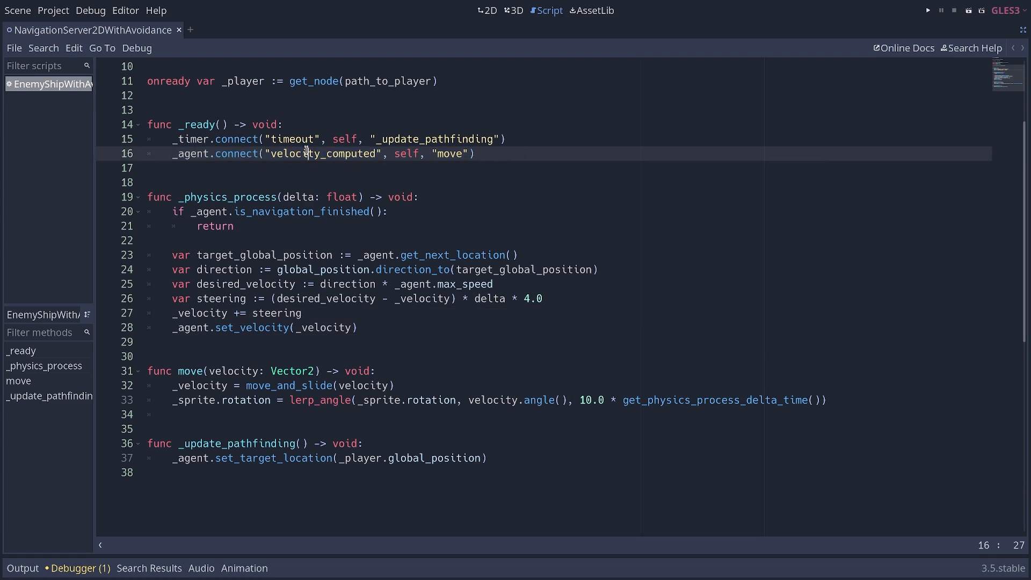
pyautogui.doubleClick(318, 155)
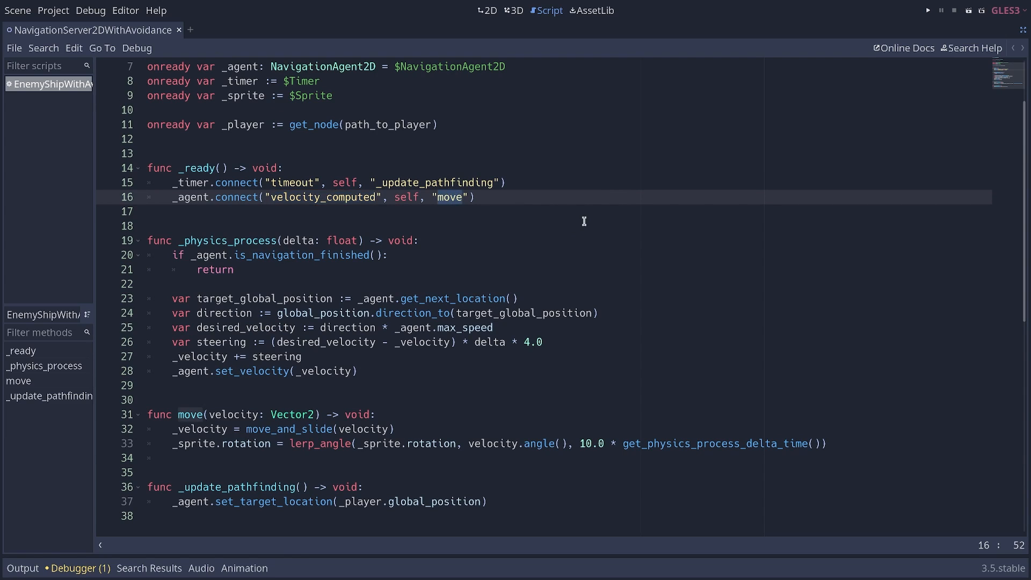
pyautogui.scroll(-3)
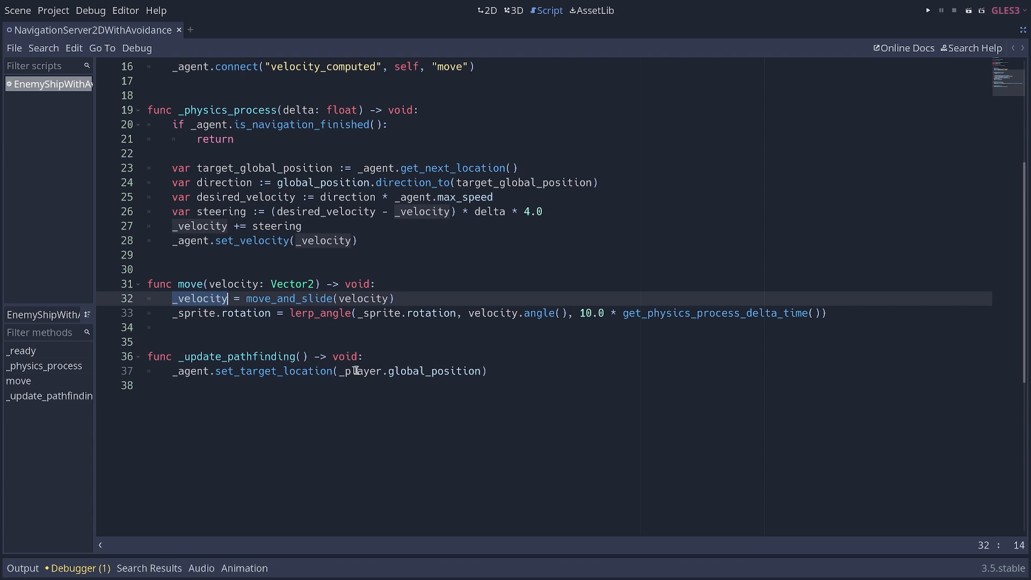
pyautogui.click(380, 358)
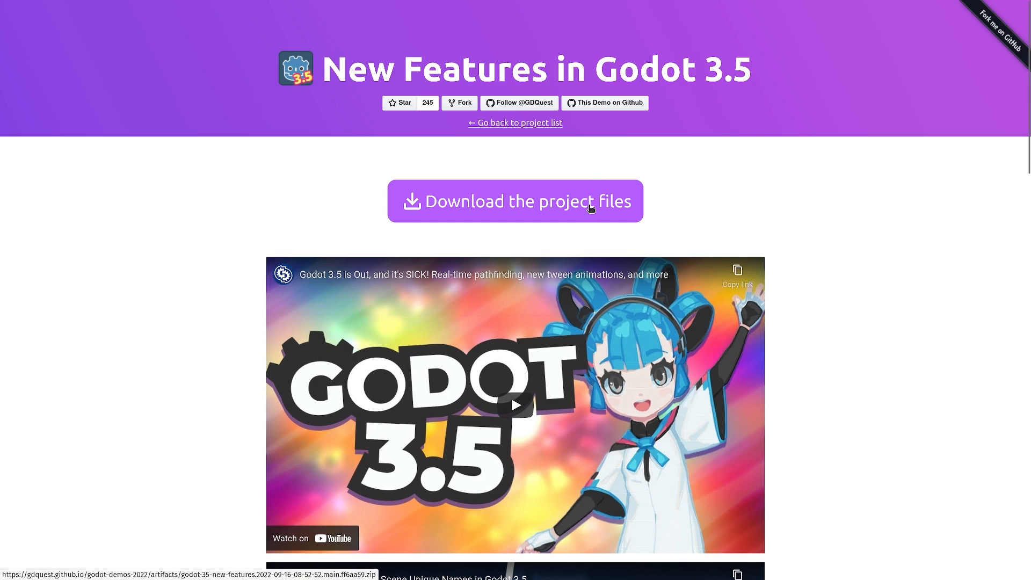
pyautogui.scroll(-3)
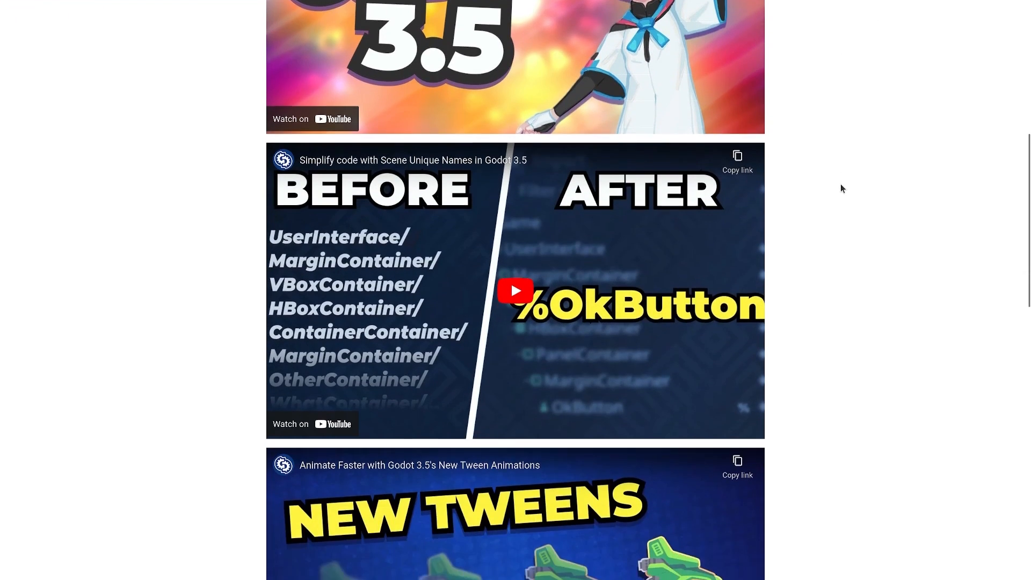
pyautogui.scroll(3)
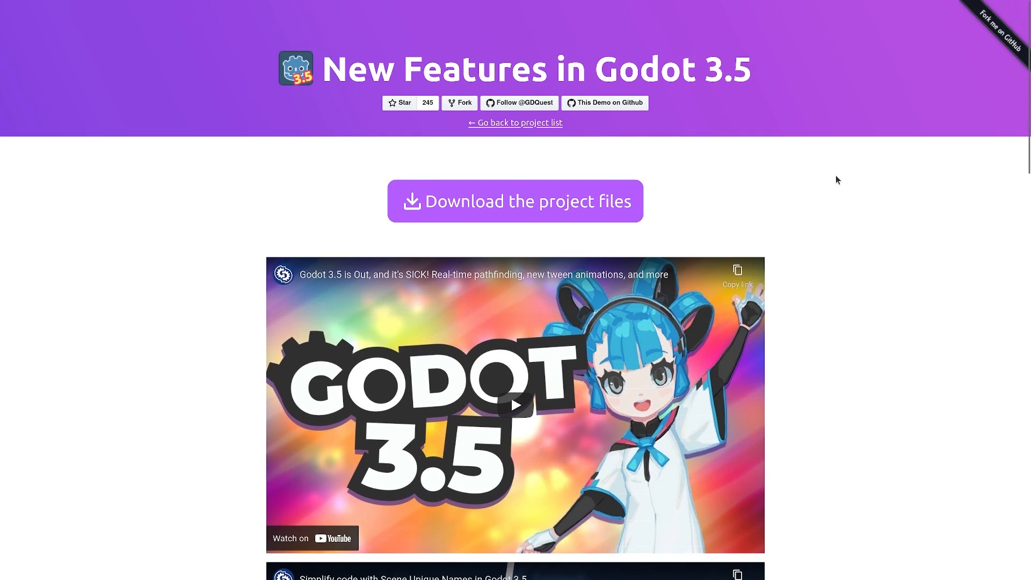
pyautogui.moveTo(826, 187)
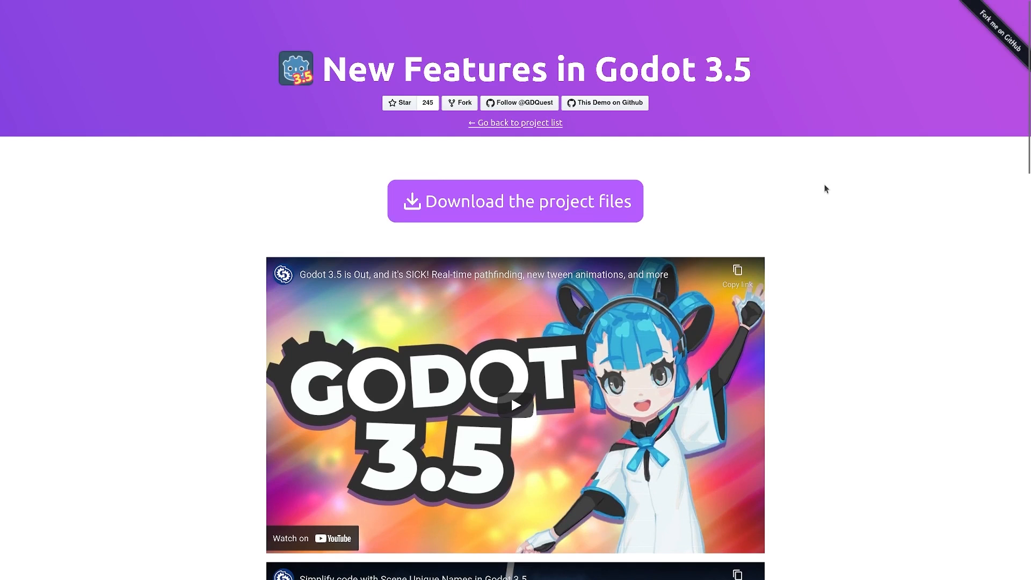